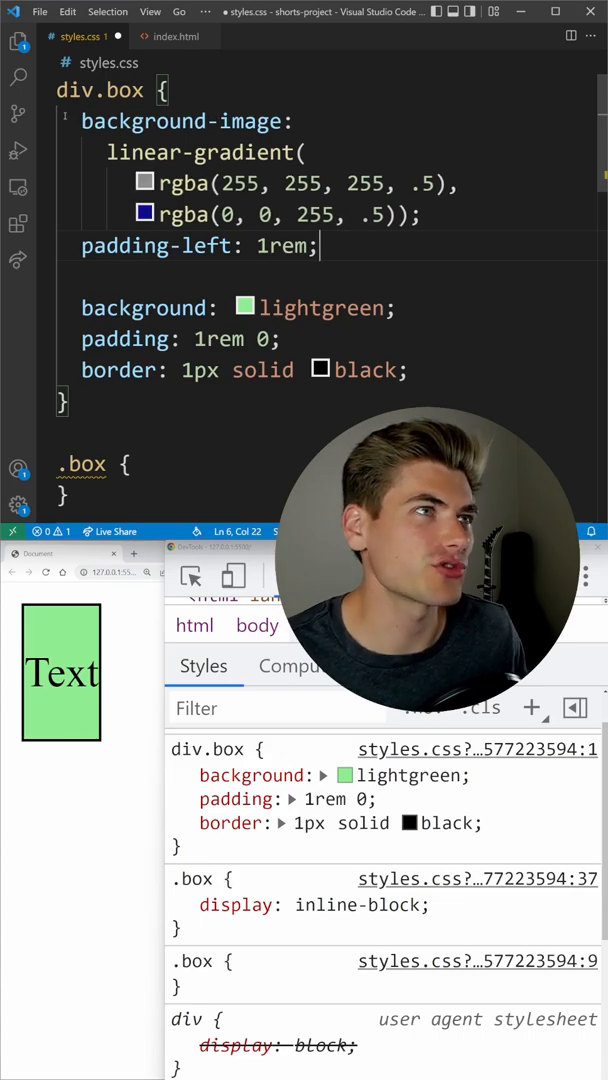
Step: Expand the background shorthand in DevTools and delete the selected background line in div.box
{"action": "triple_click", "coordinate": [200, 246]}
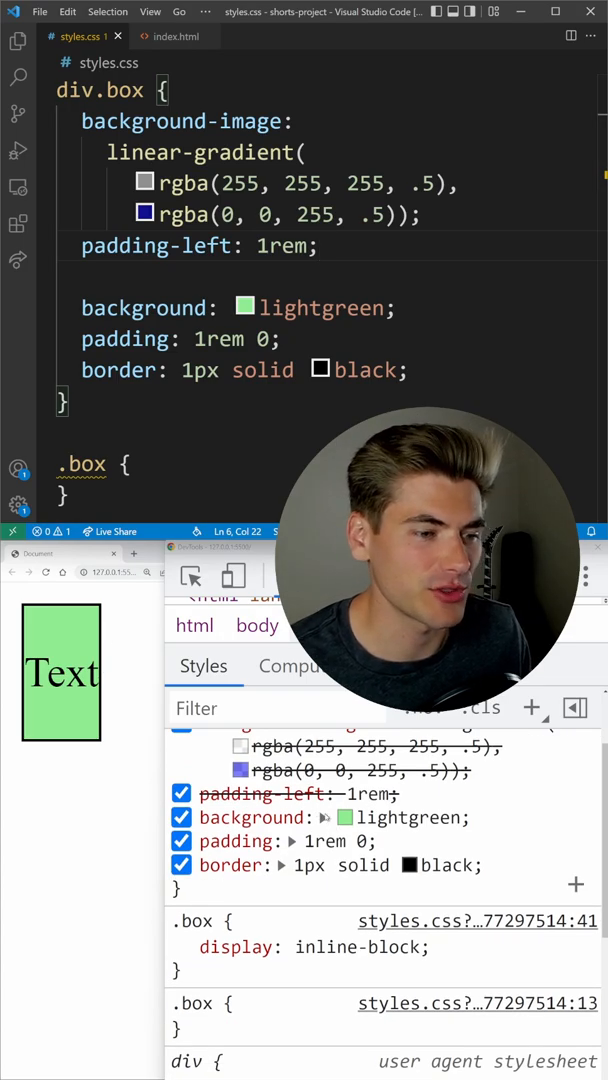
{"action": "left_click", "coordinate": [324, 764]}
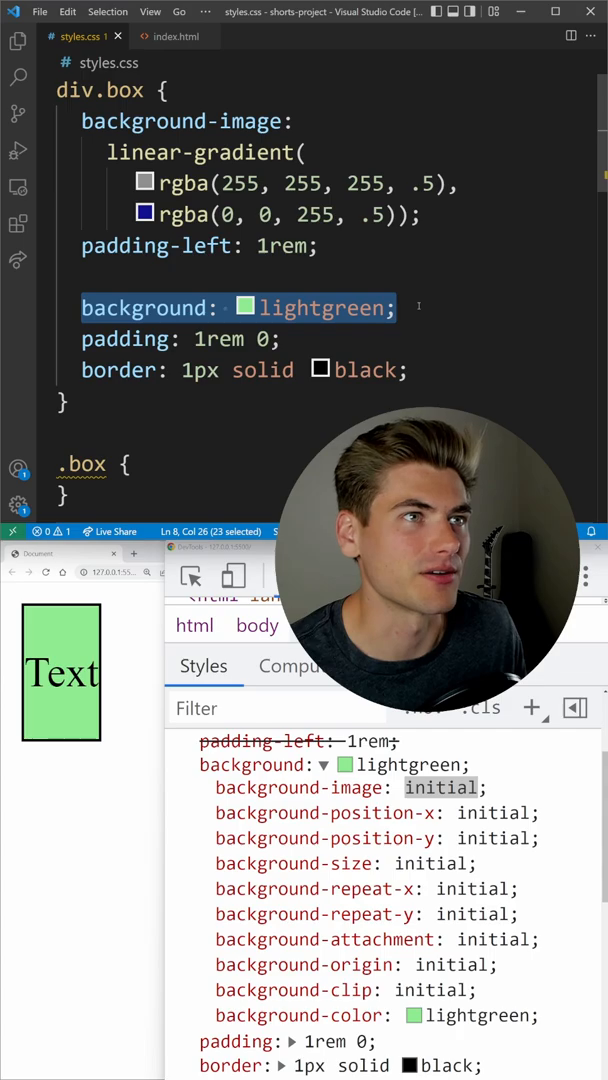
{"action": "key", "text": "Delete"}
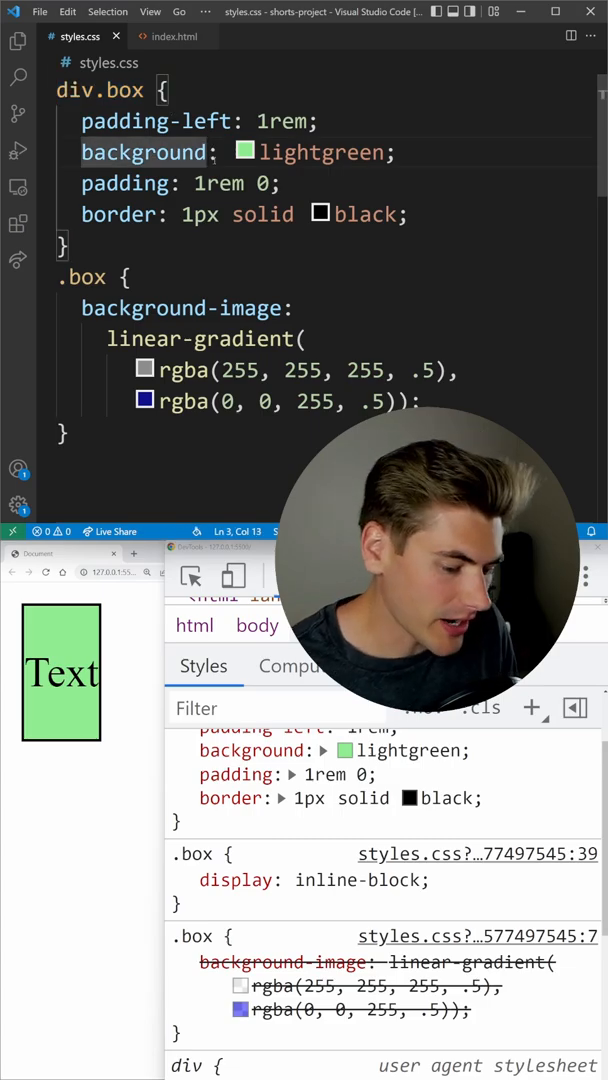
Step: Append -color so div.box uses background-color instead of the background shorthand
{"action": "type", "text": "-color"}
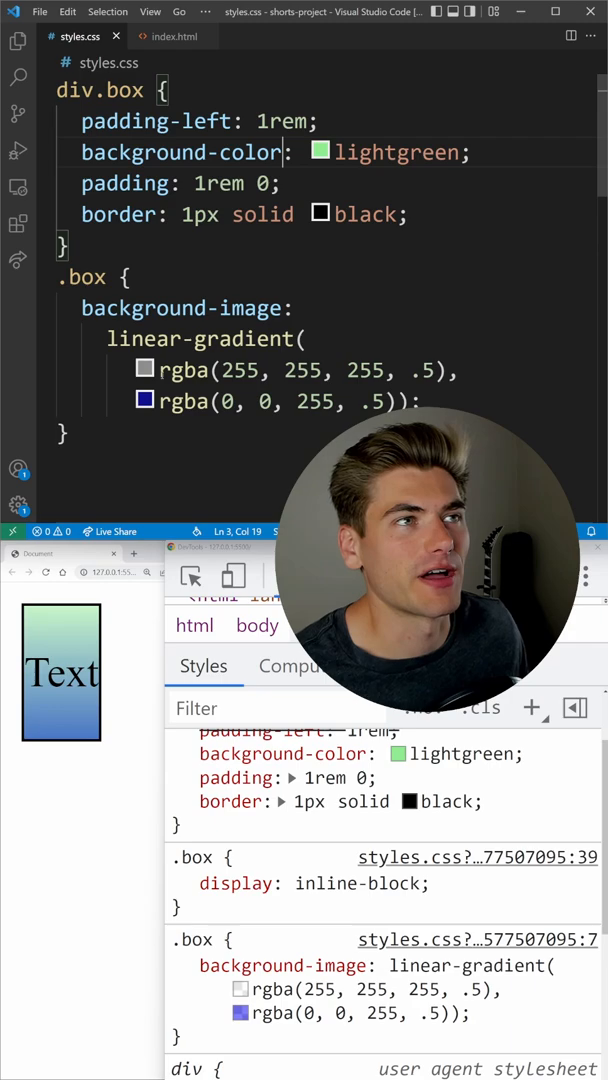
Step: Select the whole padding declaration in div.box
{"action": "triple_click", "coordinate": [184, 184]}
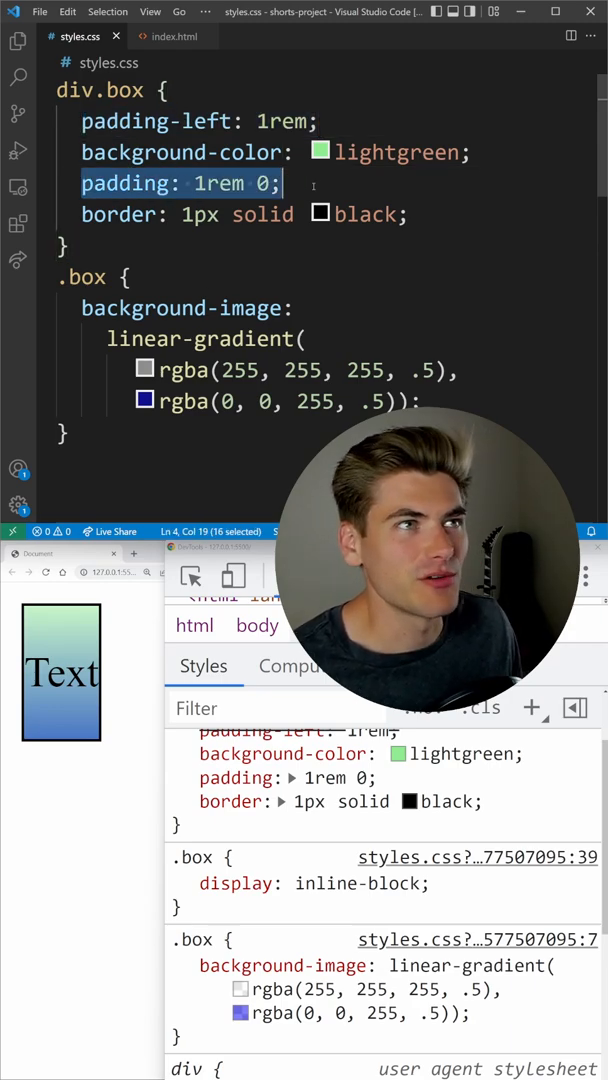